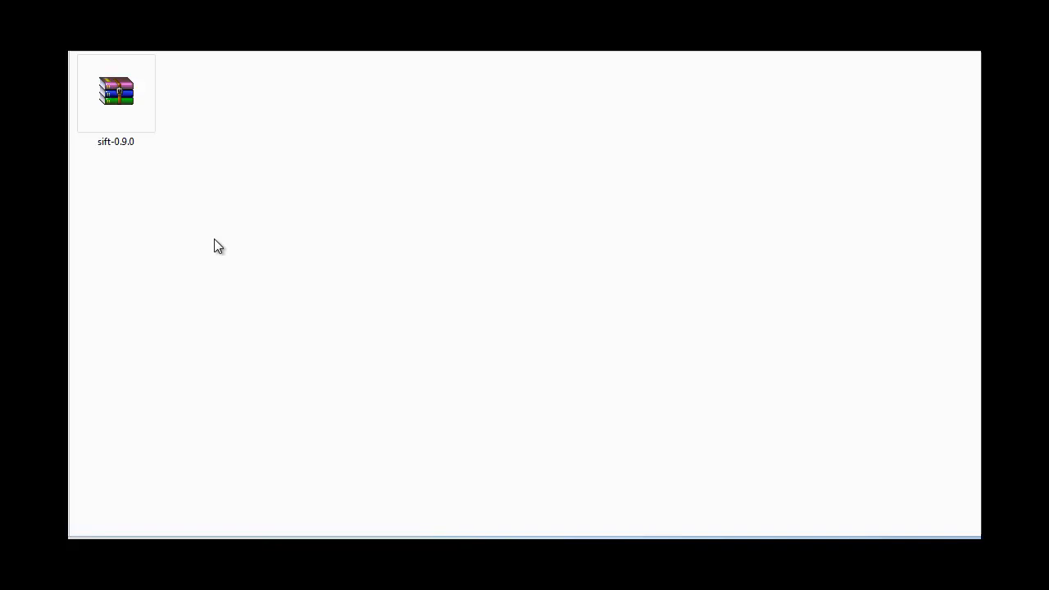
- Check the sift-0.9.0 archive's properties, then extract it into the current folder
{"action": "left_click", "coordinate": [115, 91]}
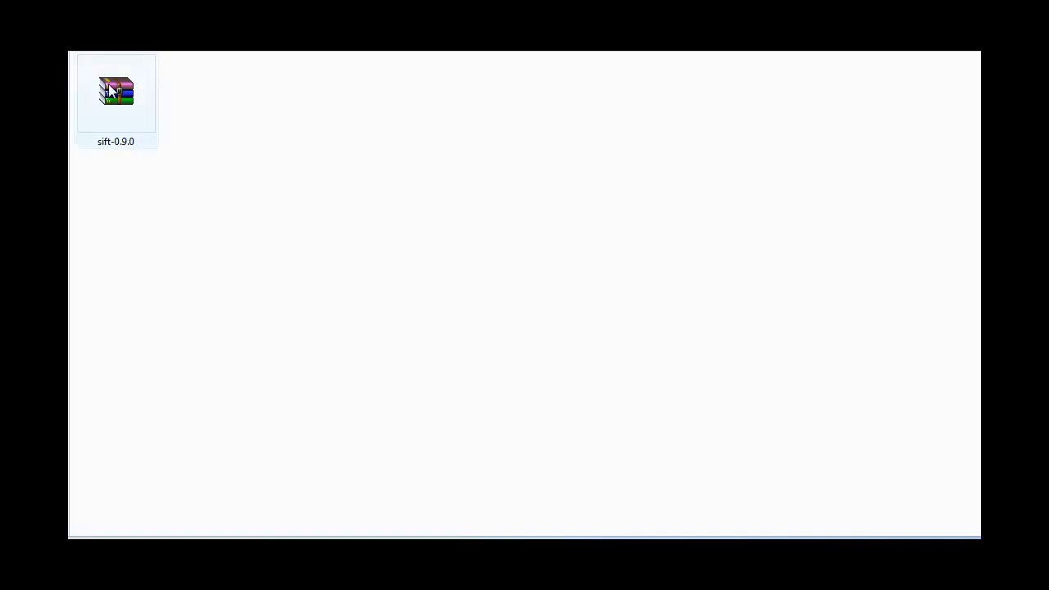
{"action": "right_click", "coordinate": [116, 91]}
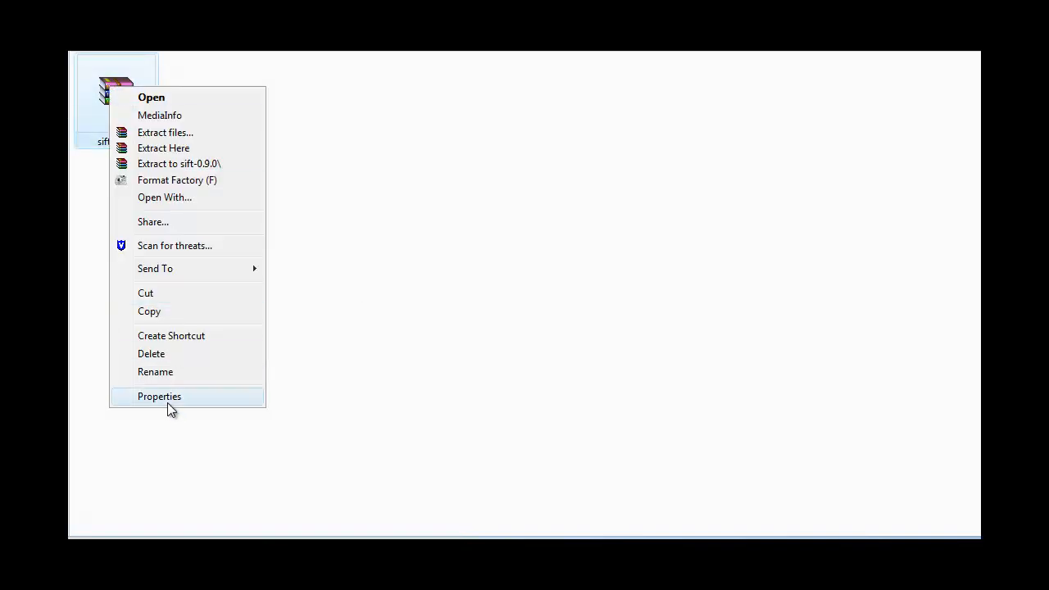
{"action": "left_click", "coordinate": [159, 396]}
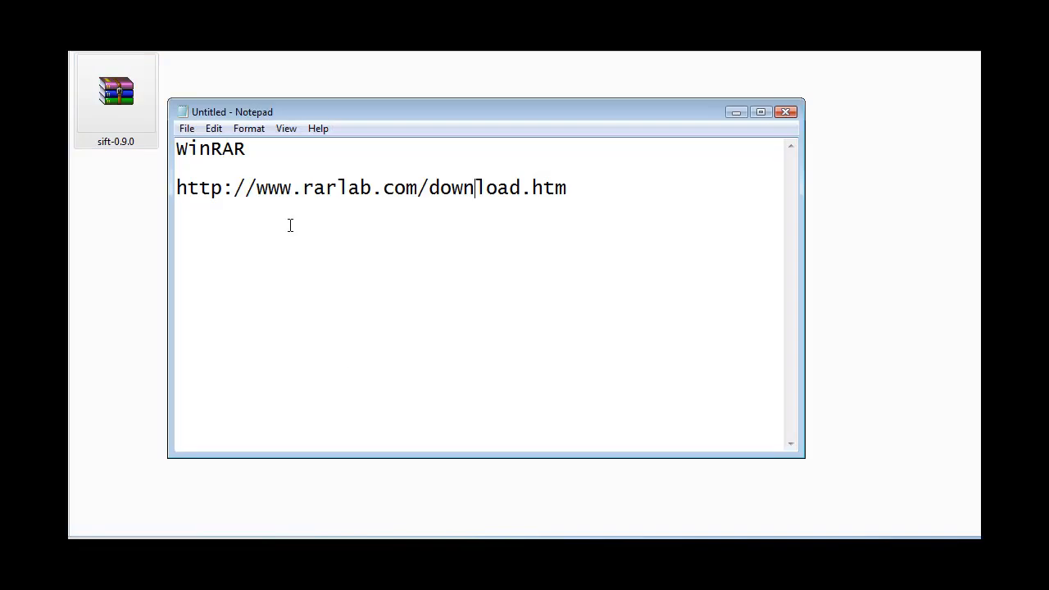
{"action": "mouse_move", "coordinate": [515, 182]}
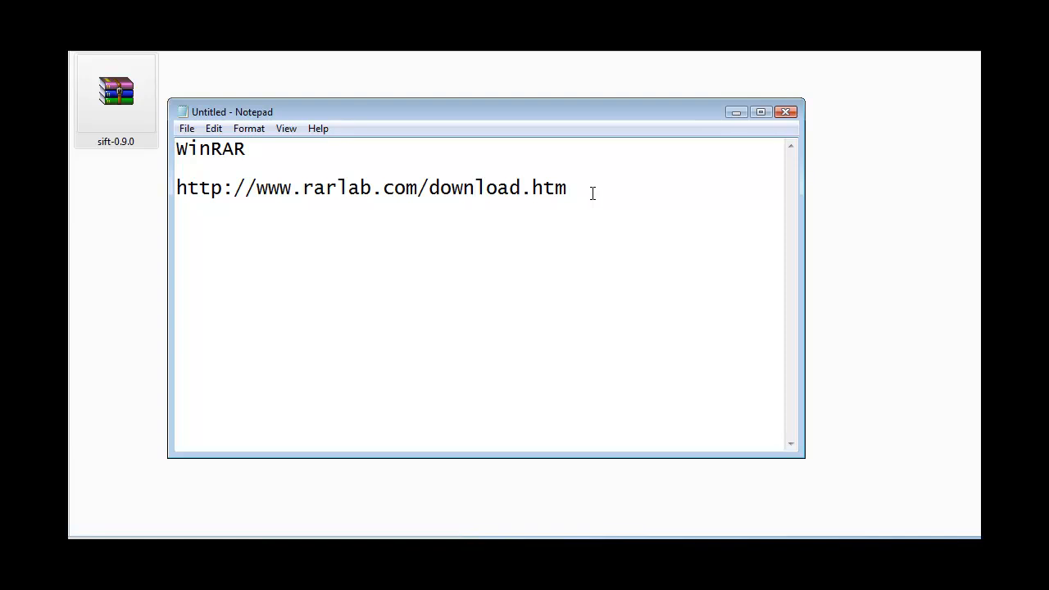
{"action": "mouse_move", "coordinate": [211, 141]}
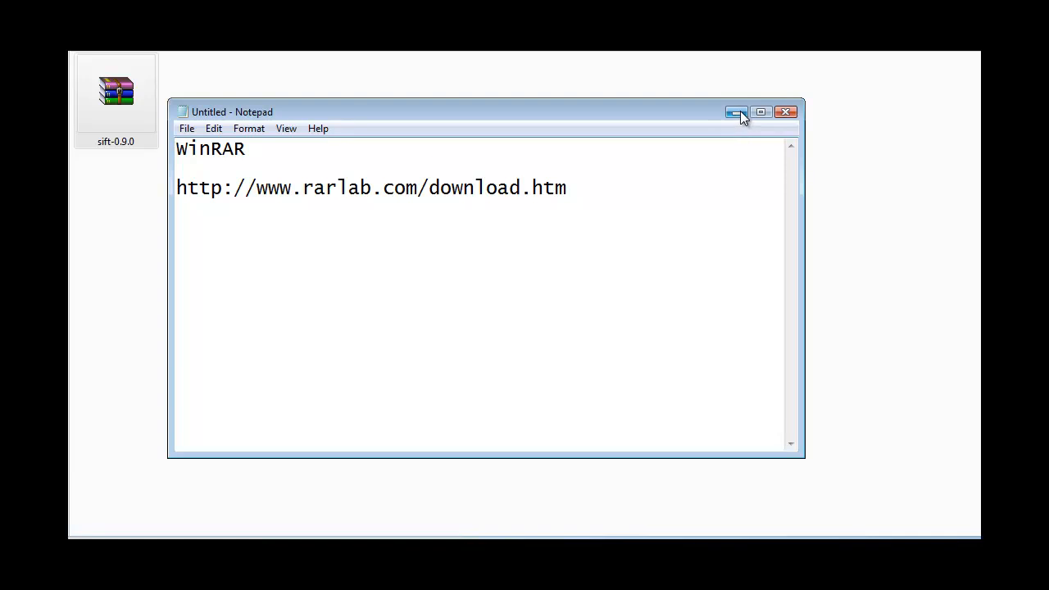
{"action": "right_click", "coordinate": [116, 90]}
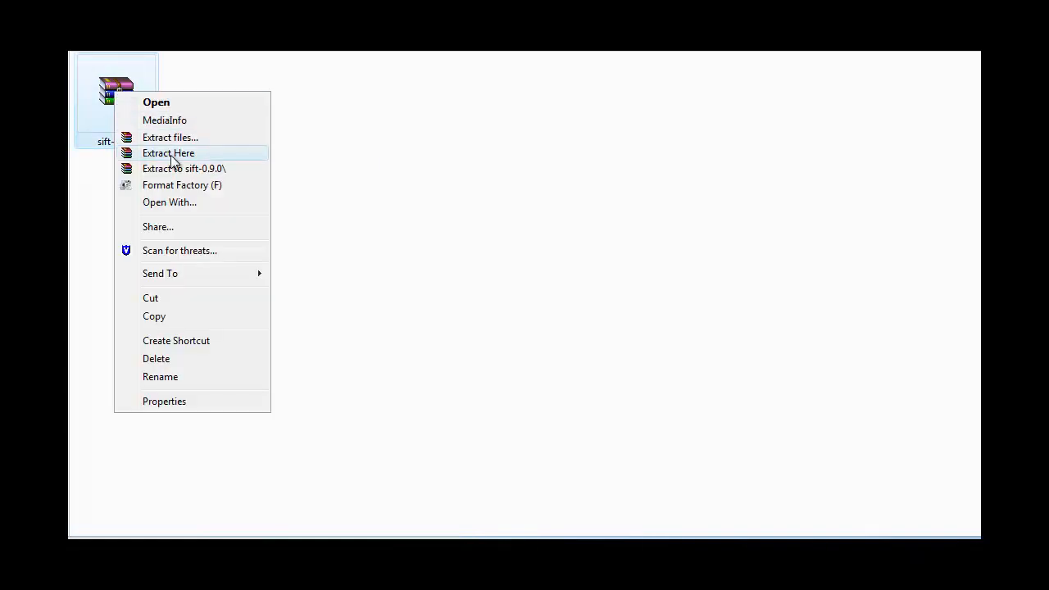
{"action": "left_click", "coordinate": [168, 153]}
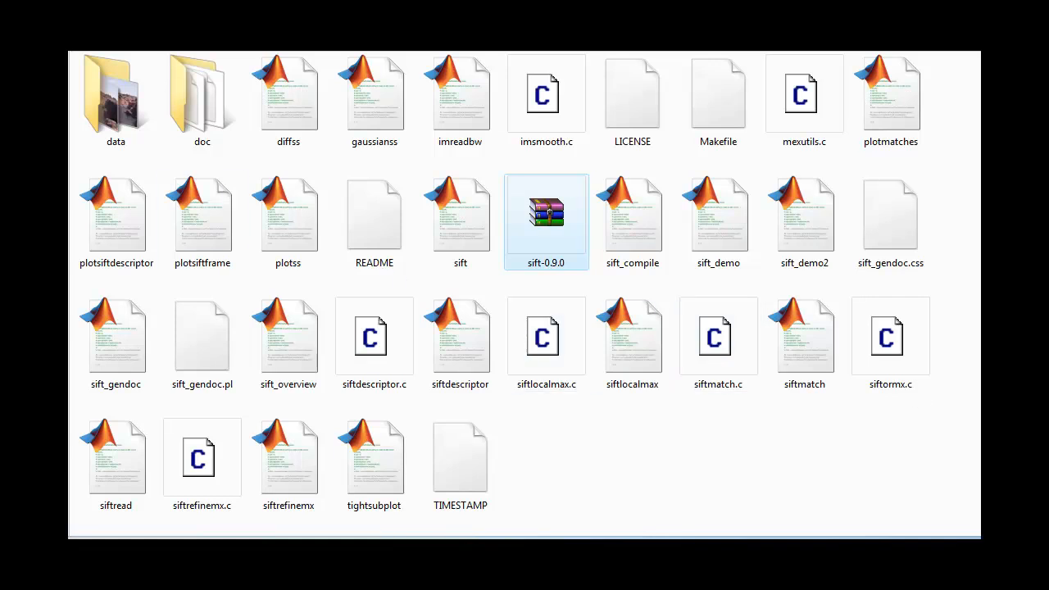
{"action": "mouse_move", "coordinate": [495, 295]}
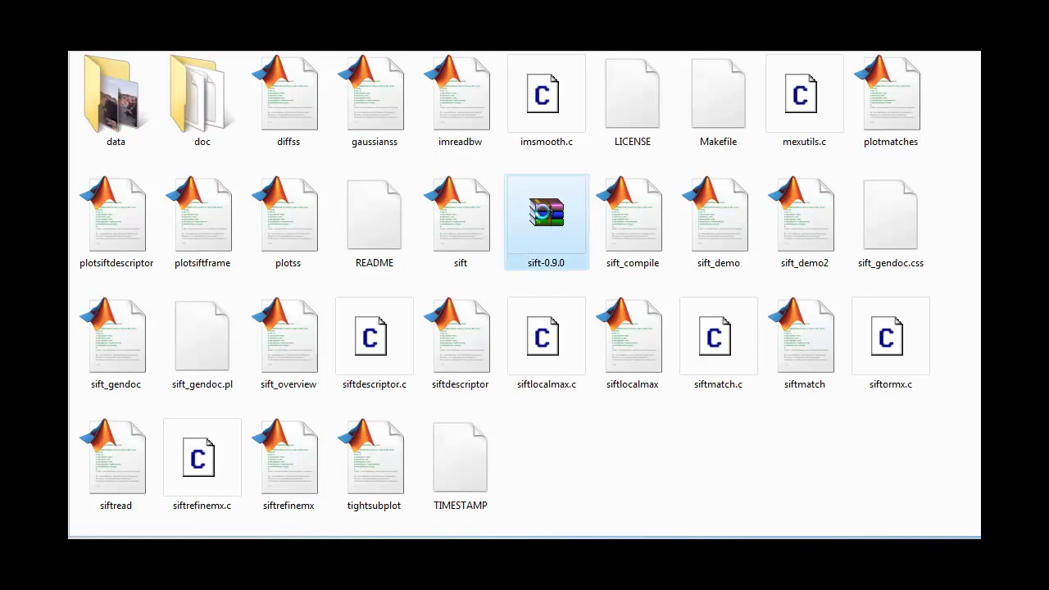
- Extract the sift-0.9.0 archive to Desktop\New Folder, overwriting all existing files
{"action": "right_click", "coordinate": [546, 213]}
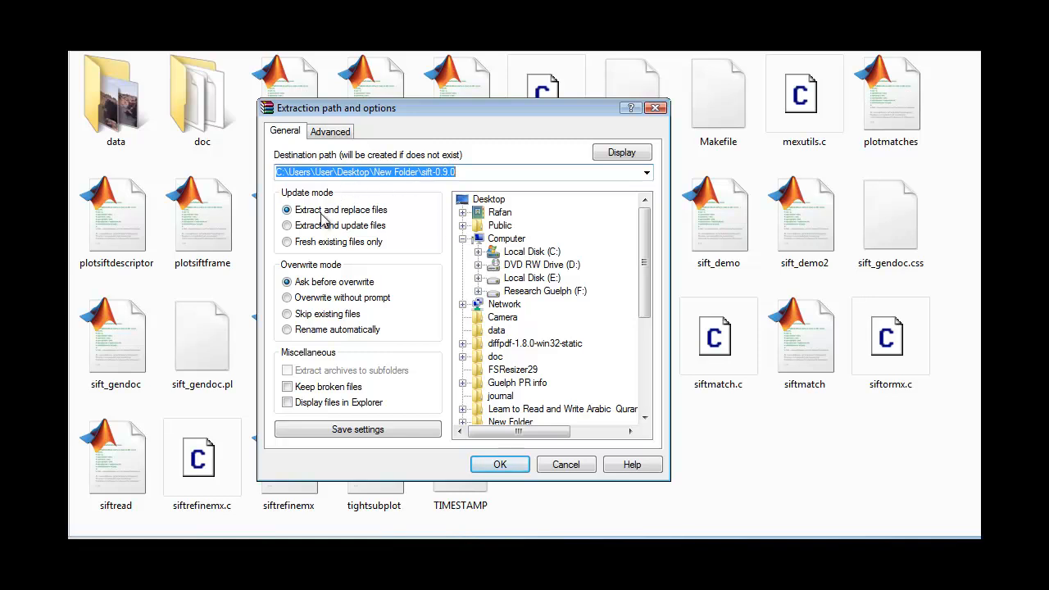
{"action": "left_click", "coordinate": [489, 199]}
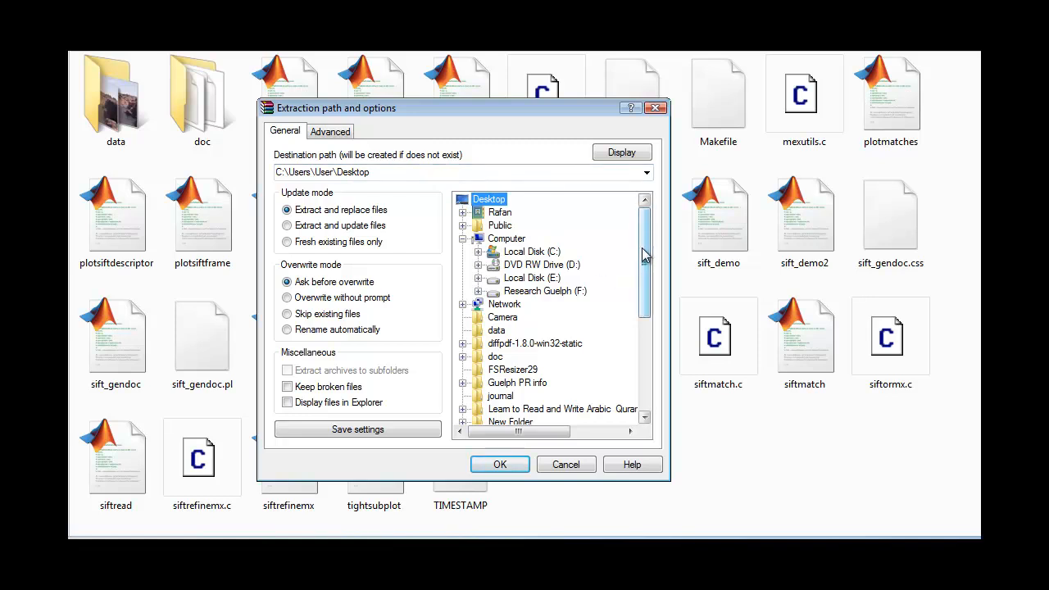
{"action": "scroll", "scroll_direction": "down", "scroll_amount": 3}
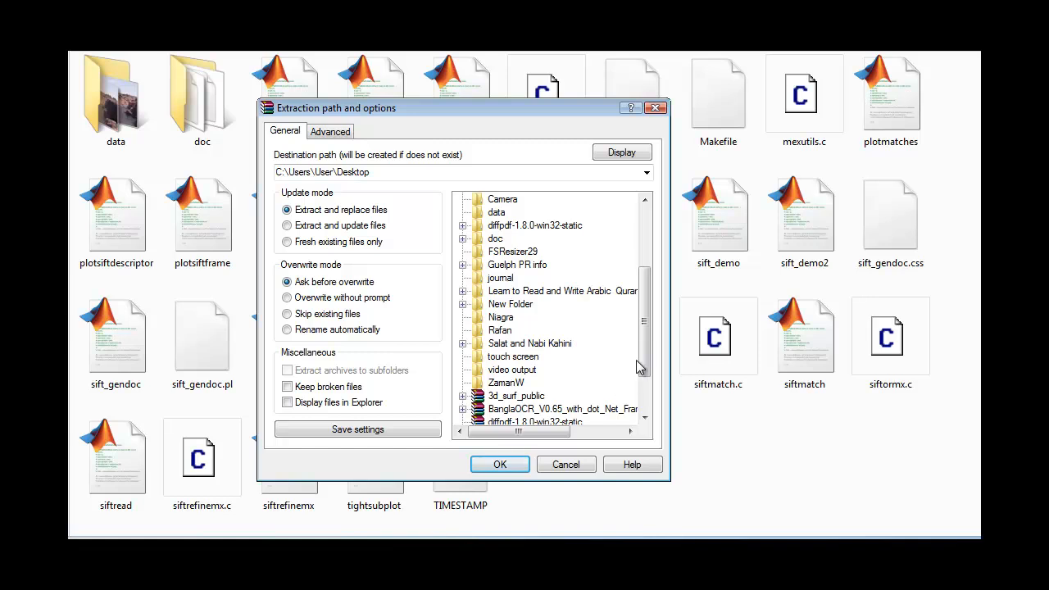
{"action": "left_click", "coordinate": [510, 304]}
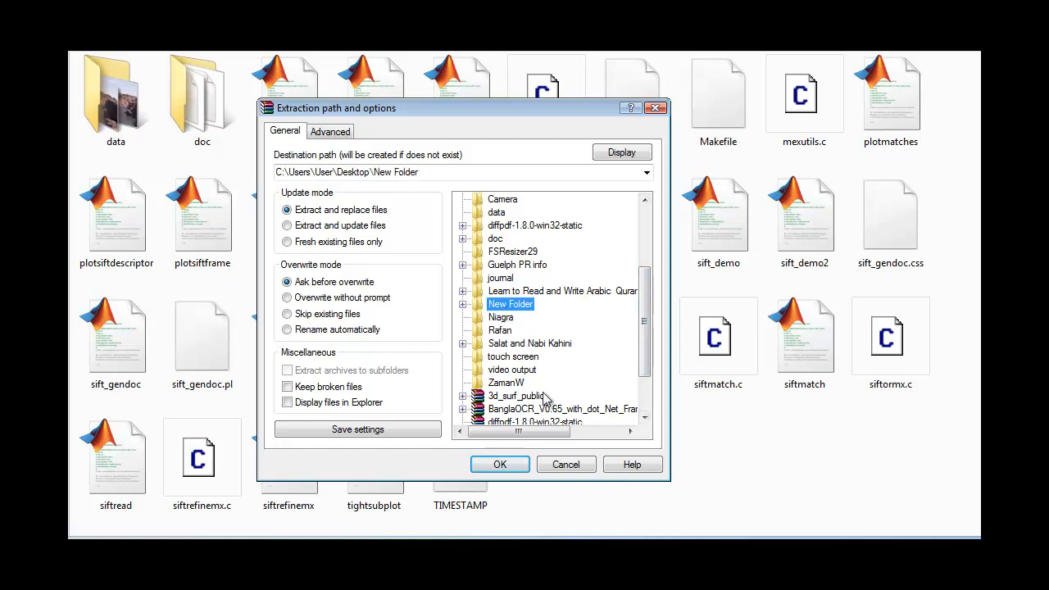
{"action": "left_click", "coordinate": [500, 464]}
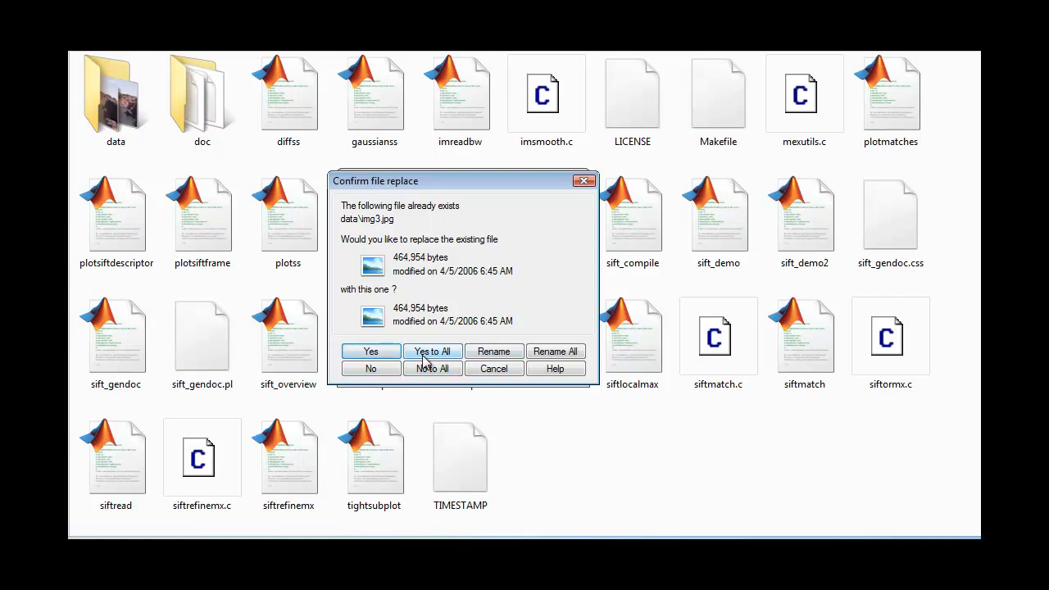
{"action": "left_click", "coordinate": [432, 351]}
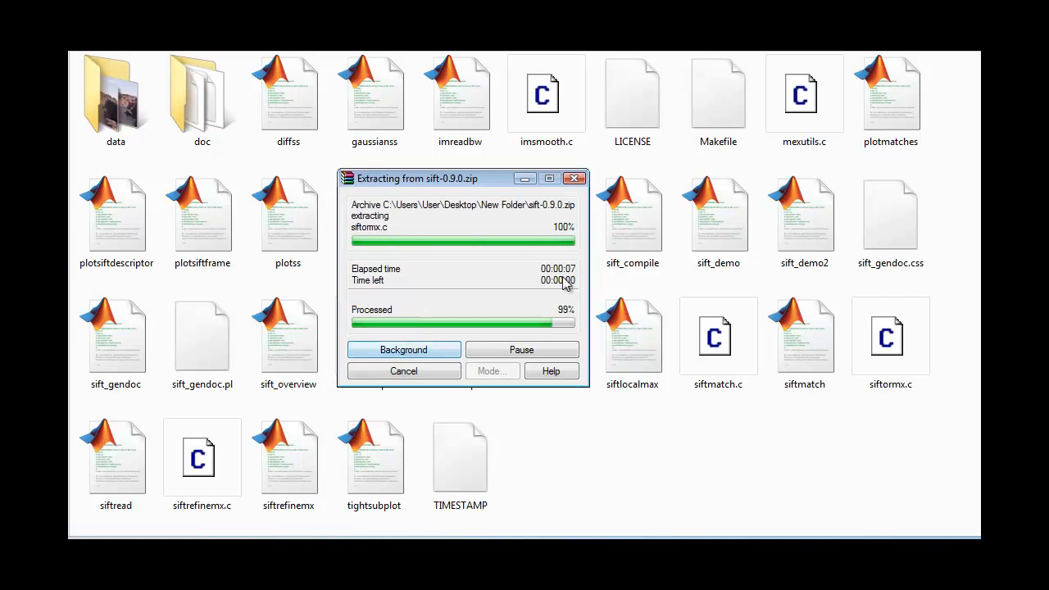